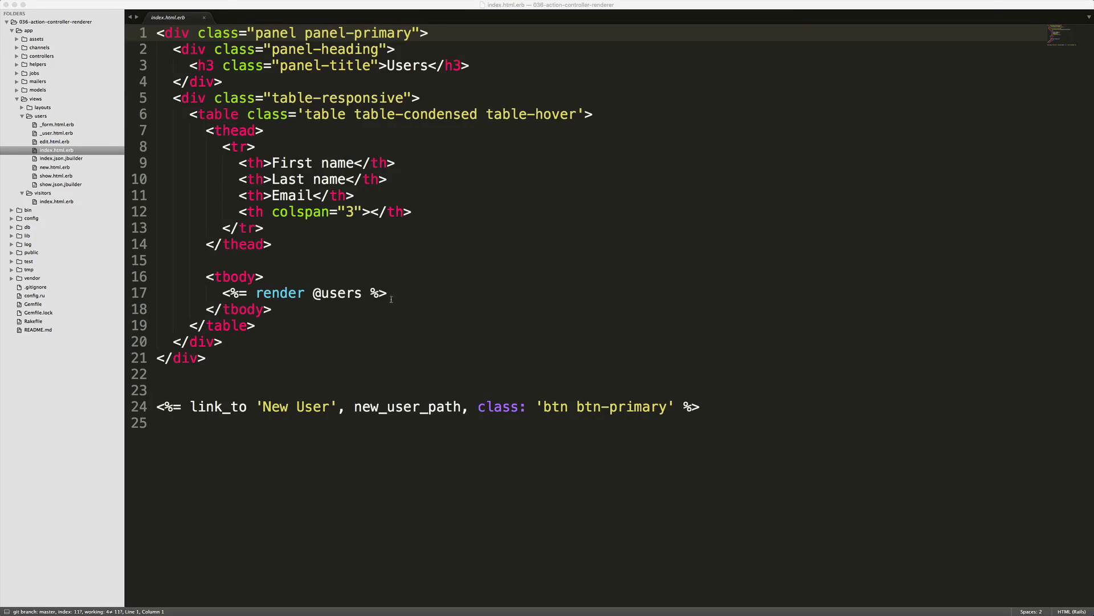
- Load all users into a users variable with User.all
click(53, 132)
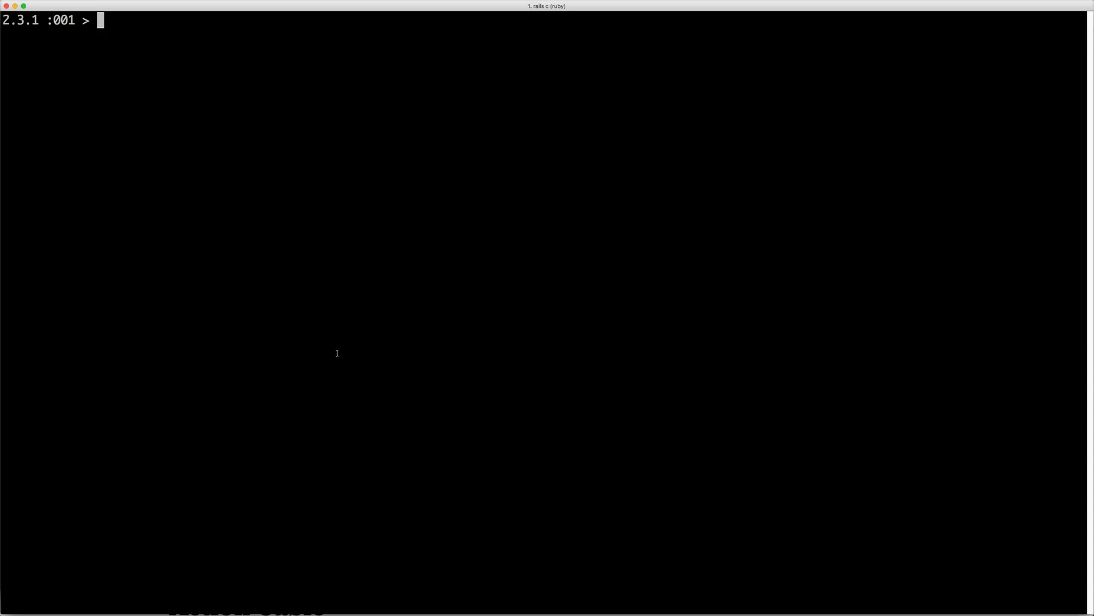
text(users =)
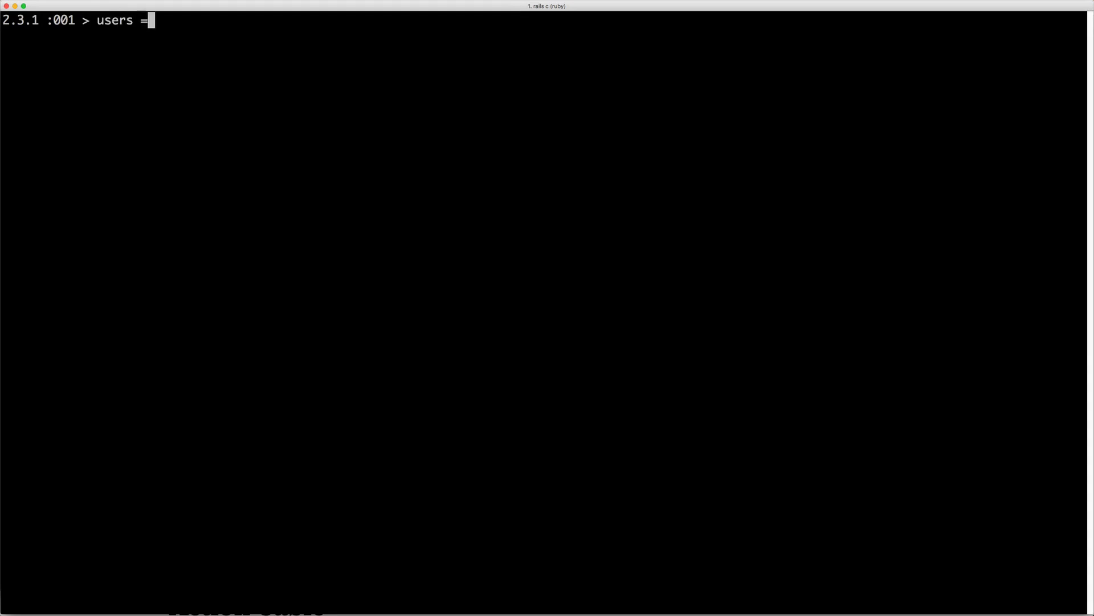
text(User.all)
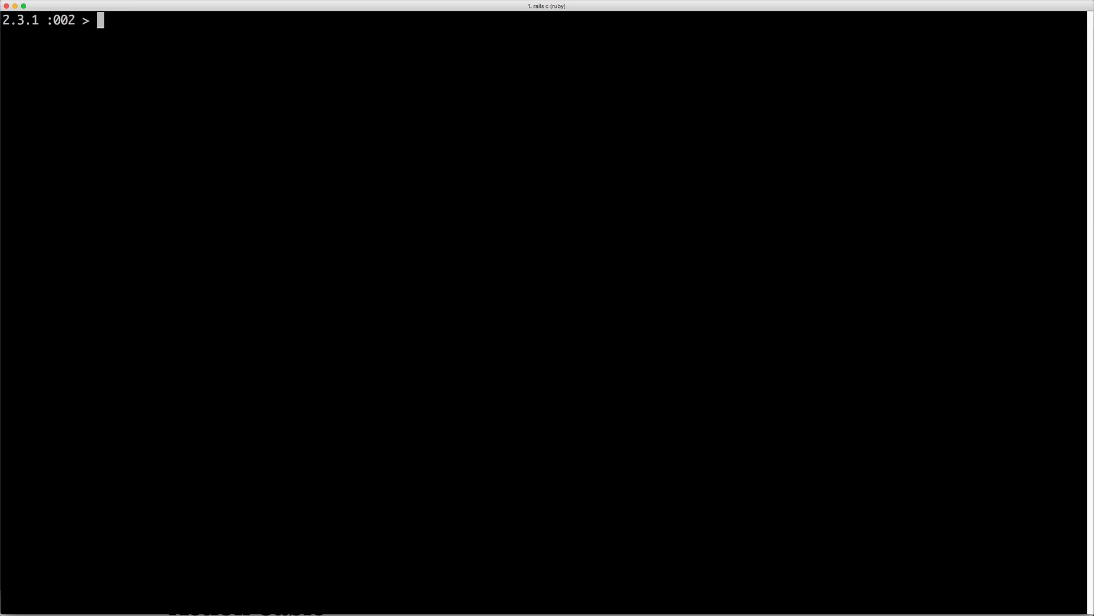
- Render the Users index template via UsersController.render with assigns { users: users }, squished, then with a layout option
text(UsersController.)
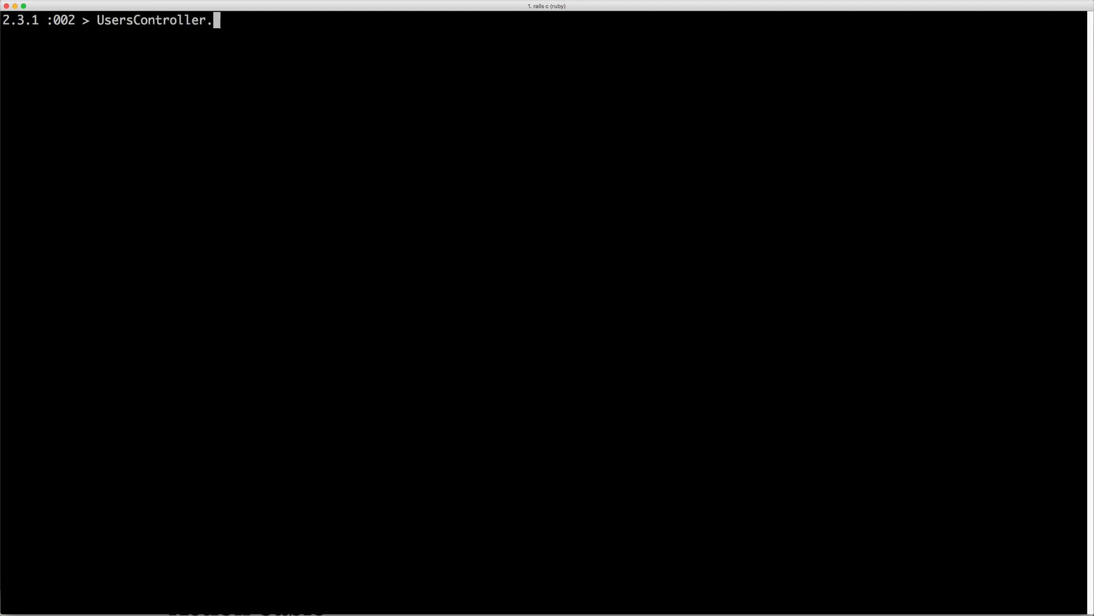
text(render('index',)
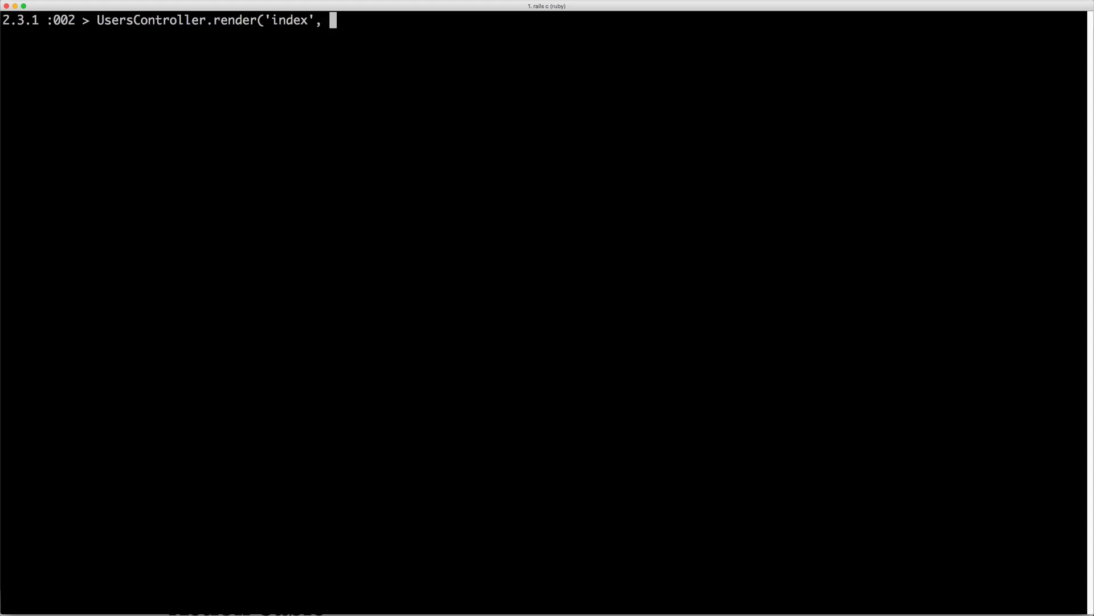
text(assigns: {)
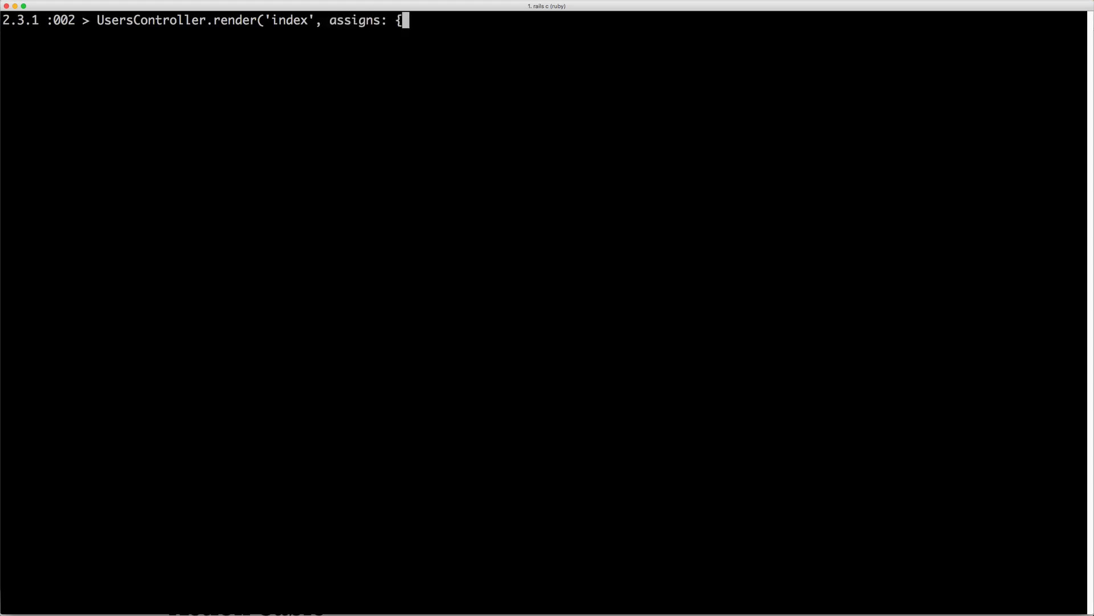
text(users: users)
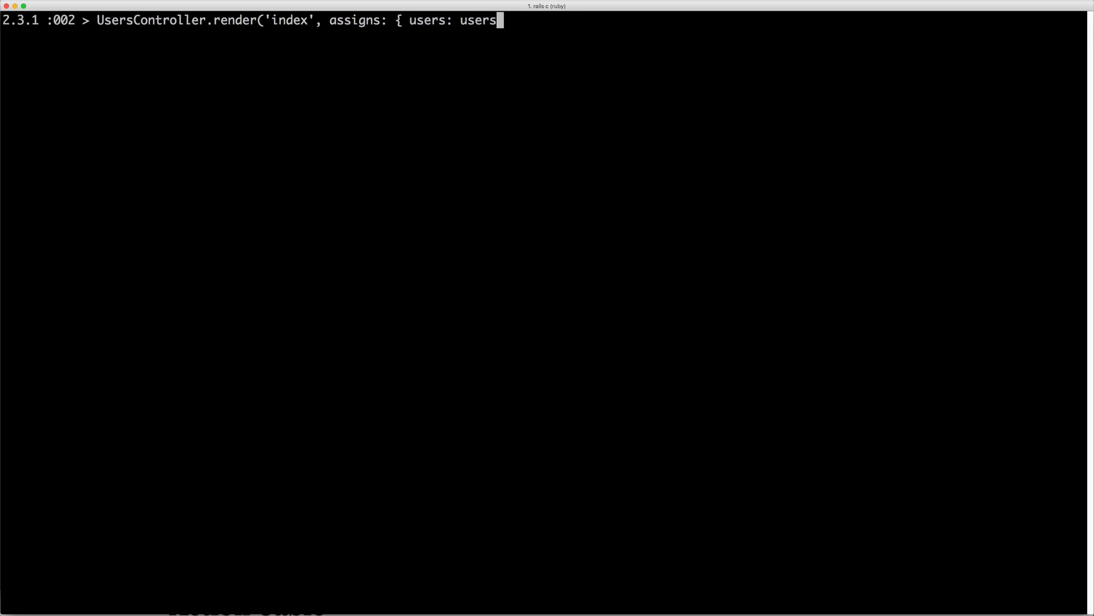
text(}).s)
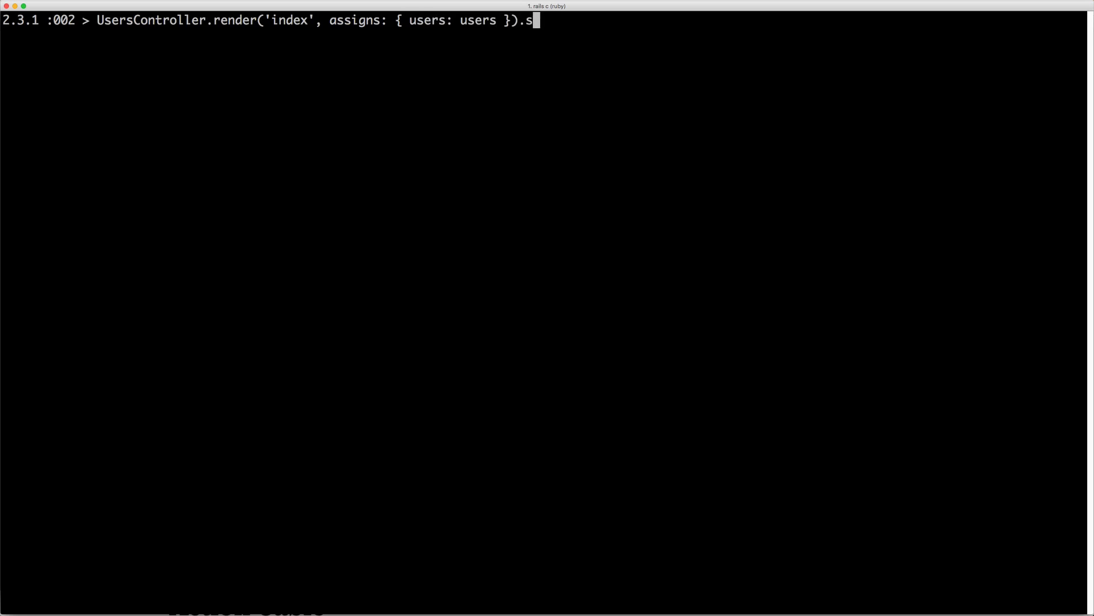
text(quish)
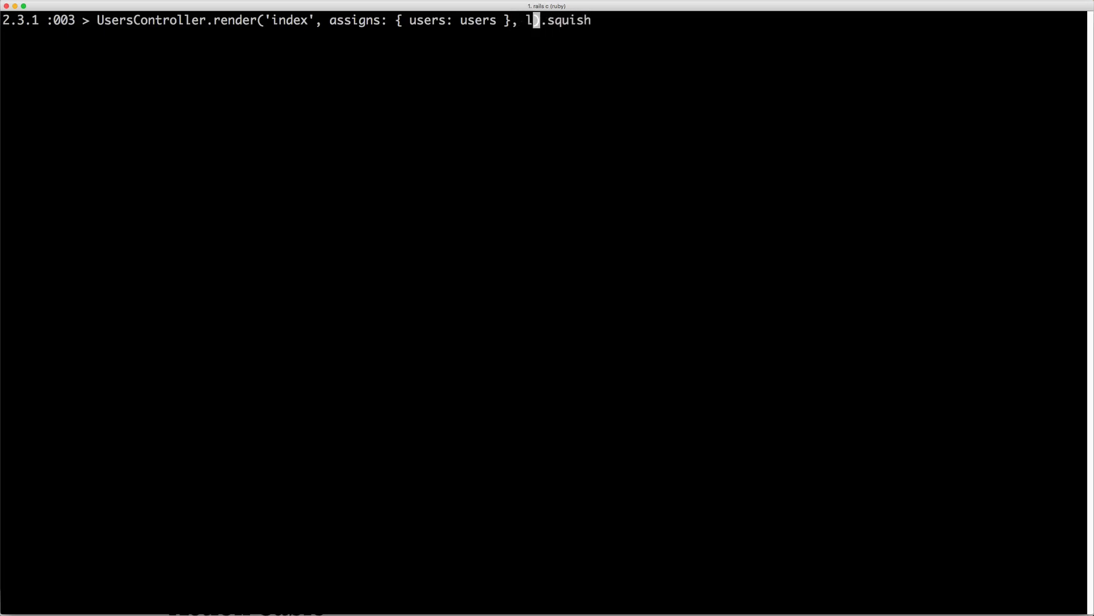
text(ayout)
text(user)
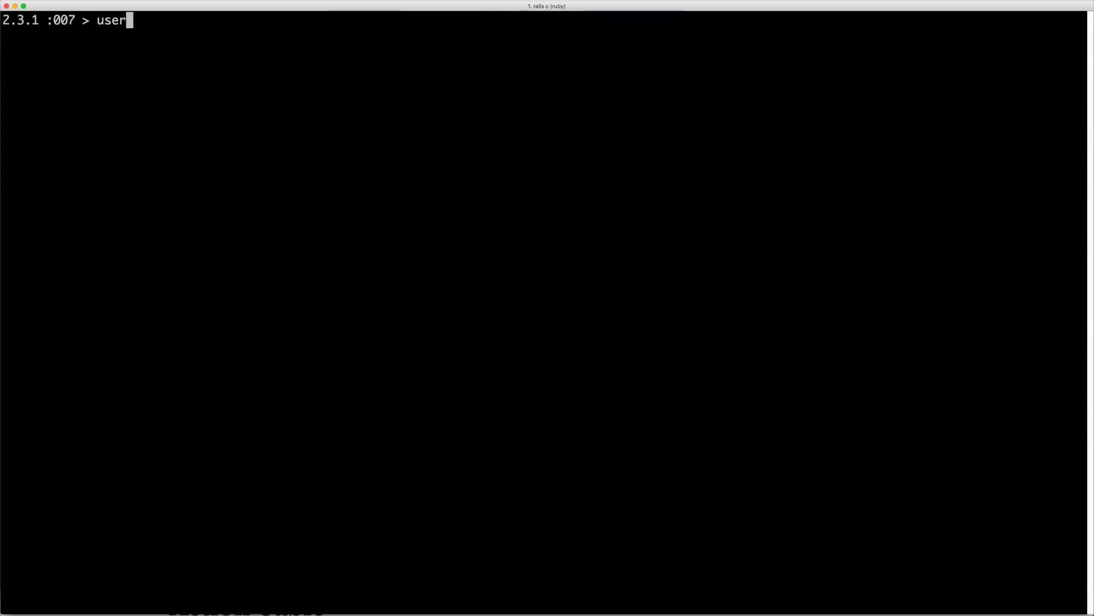
- Load the first user and render the 'user' partial with locals { user: user }, squished
text(= U)
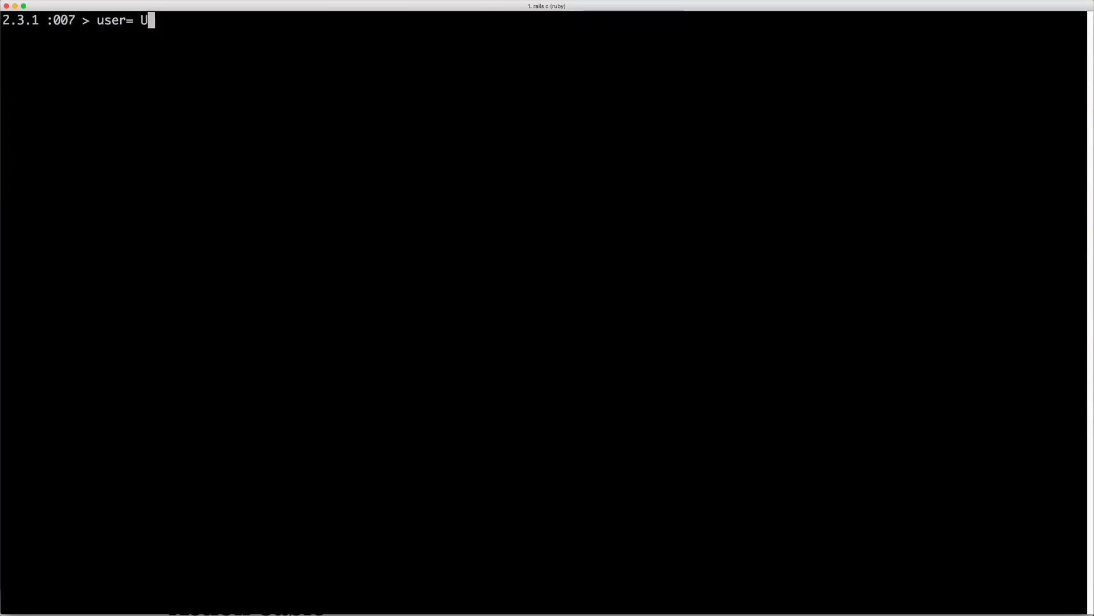
key(Return)
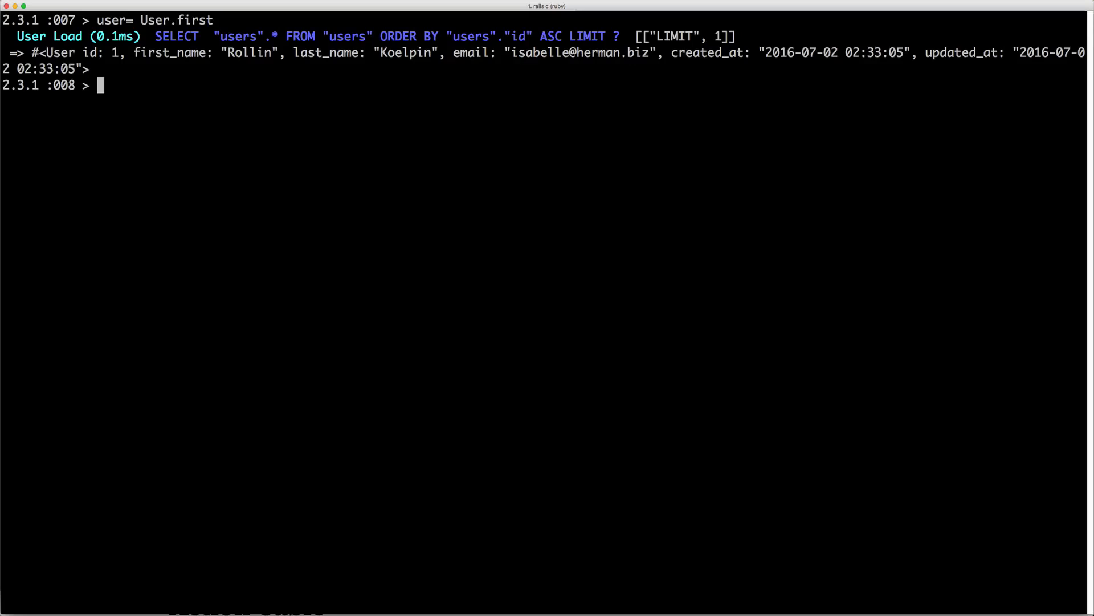
text(UsersController.render(partial: 'user', locals: { user: user }).squish)
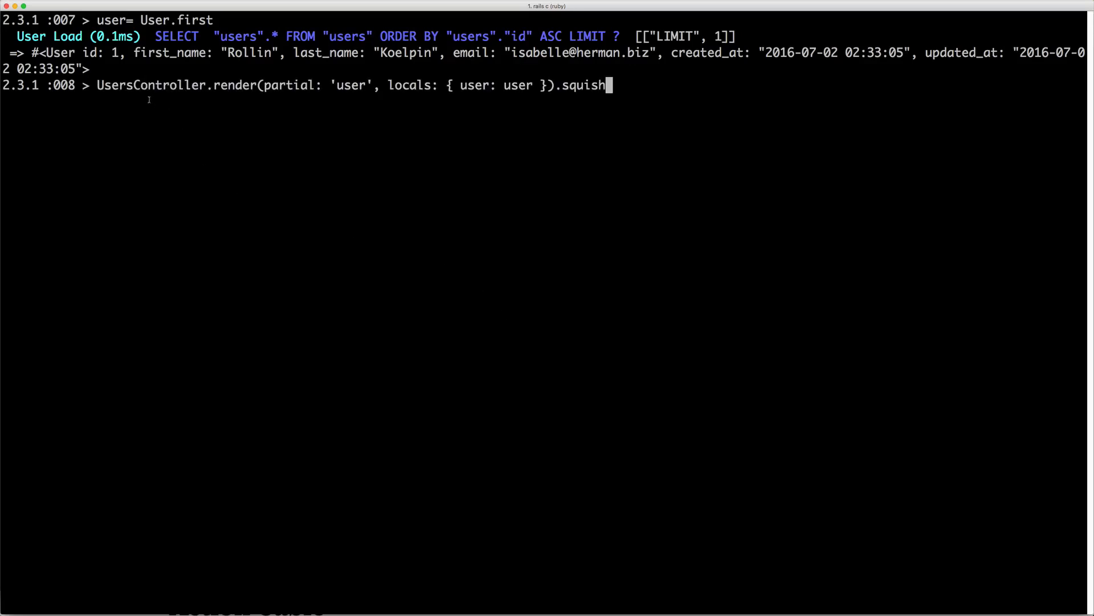
- Highlight the partial and locals keywords in the render call while explaining them
double_click(289, 85)
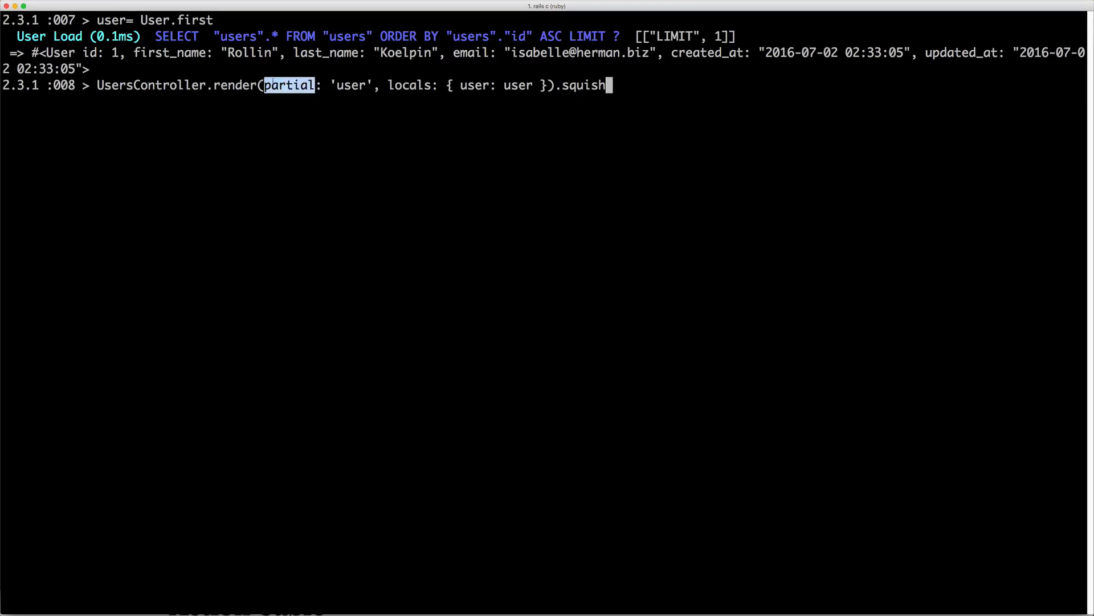
double_click(408, 86)
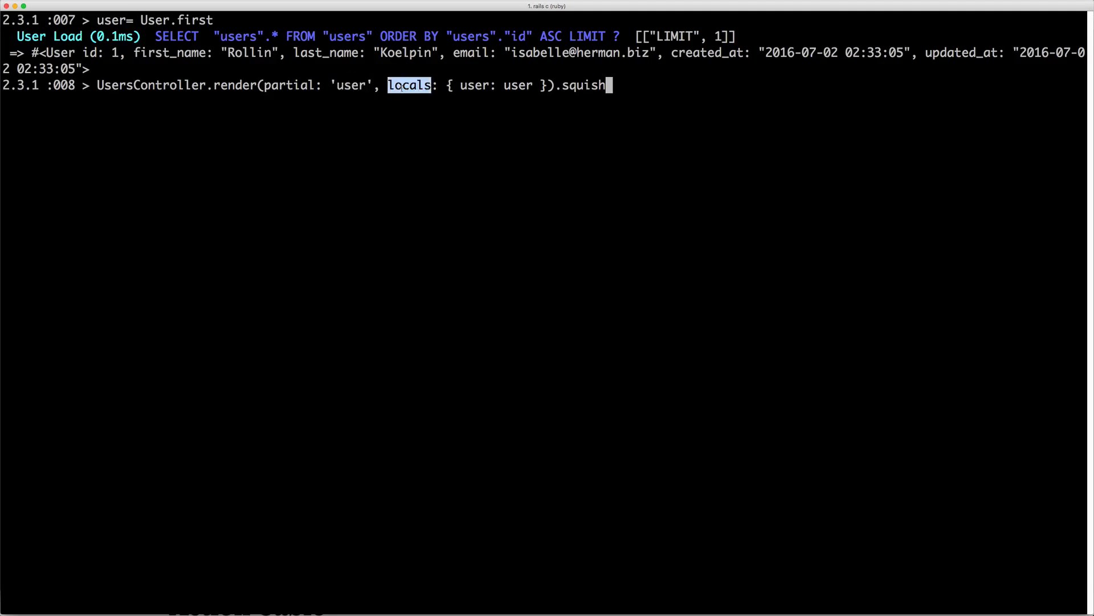
double_click(474, 84)
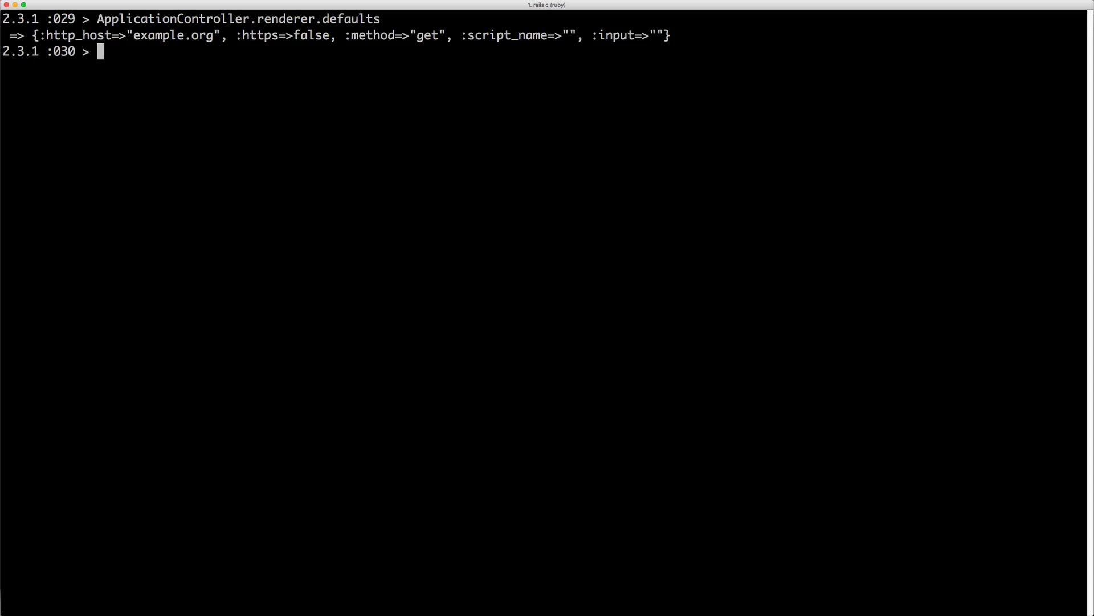
- Create renderer = ApplicationController.renderer.new(method: 'post', https: true) and begin renderer.render
text(rend)
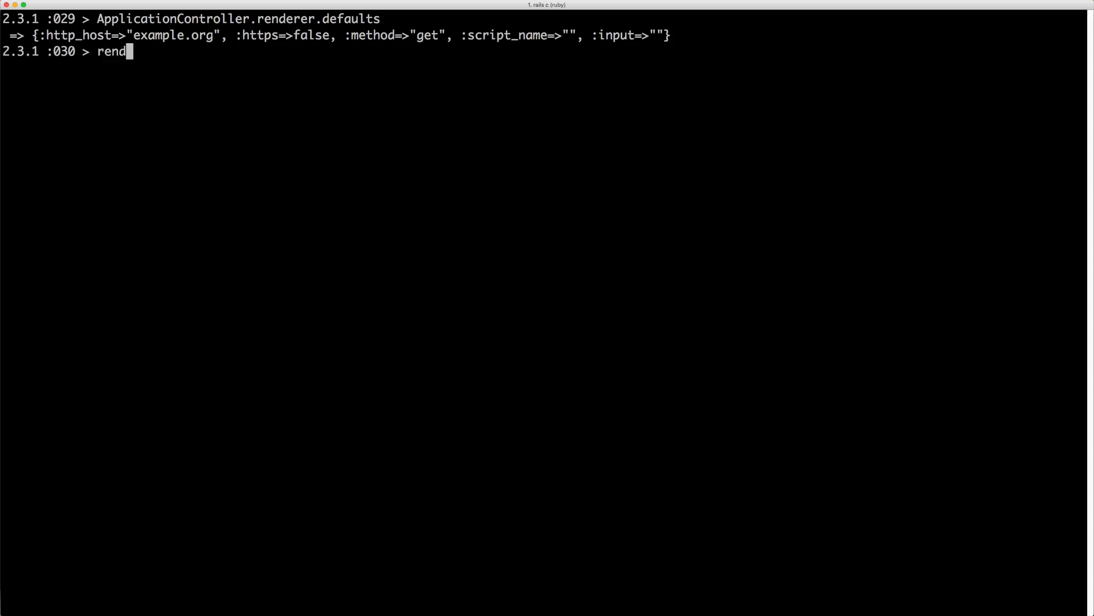
text(erer = ApplicationController.renderer.new(method: 'post', https: true))
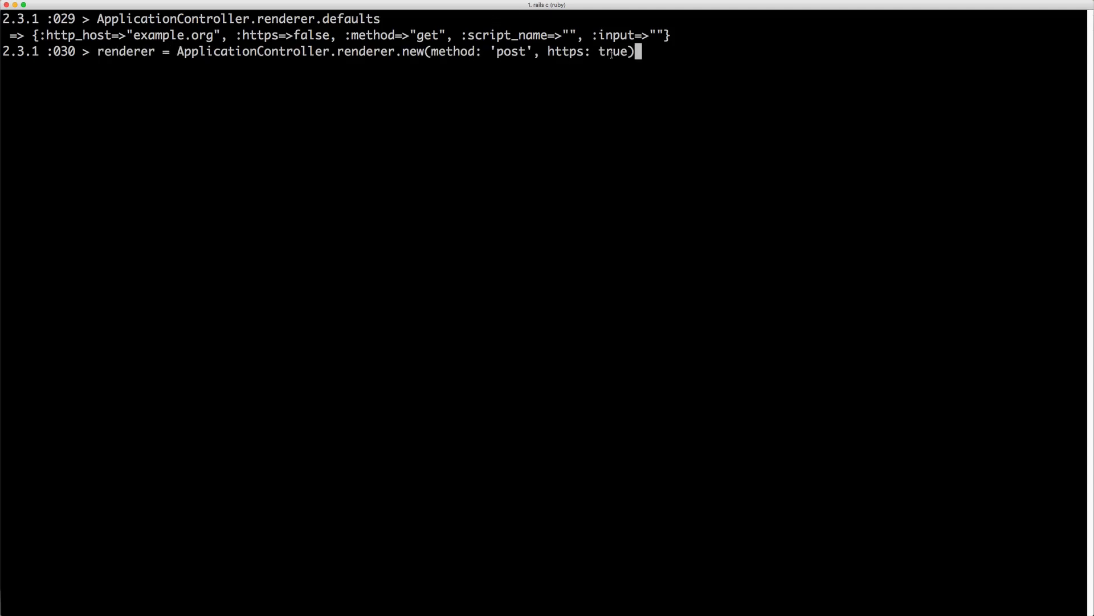
text(renderer)
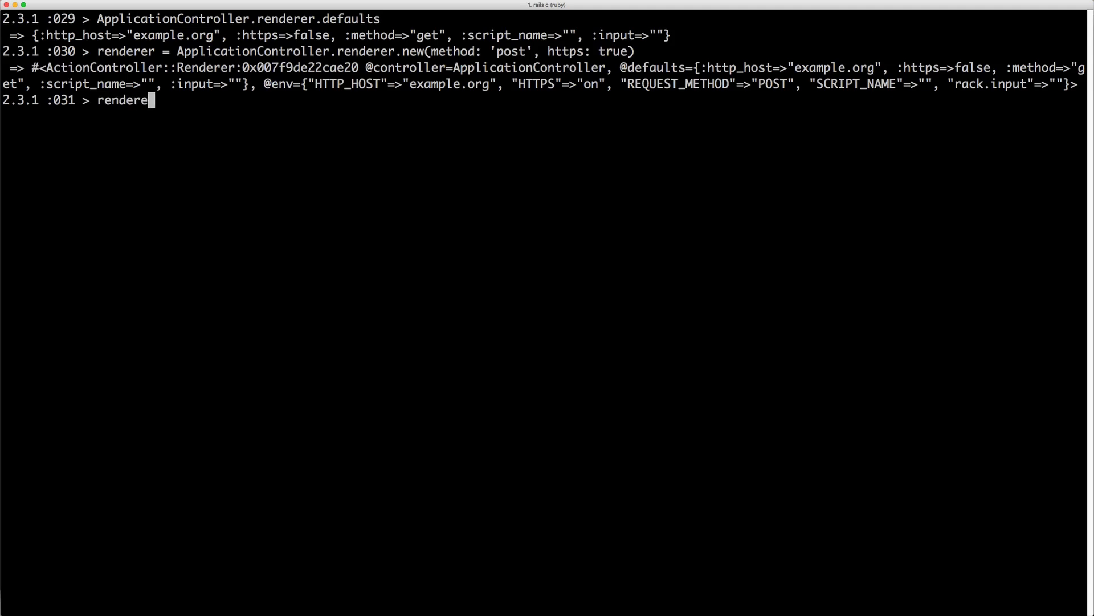
text(r.render)
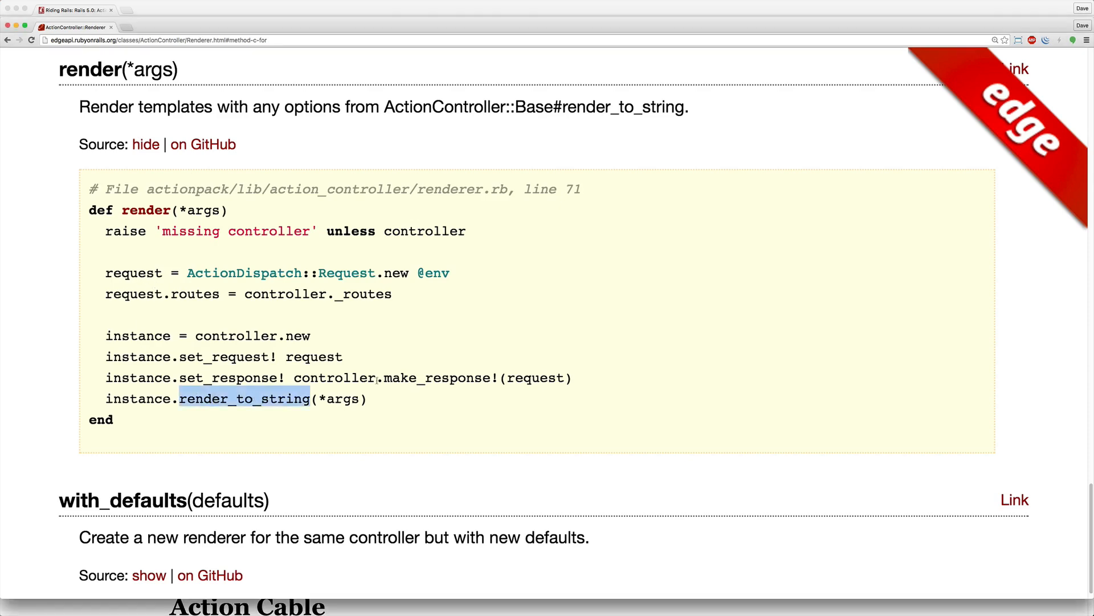
mouse_move(387, 374)
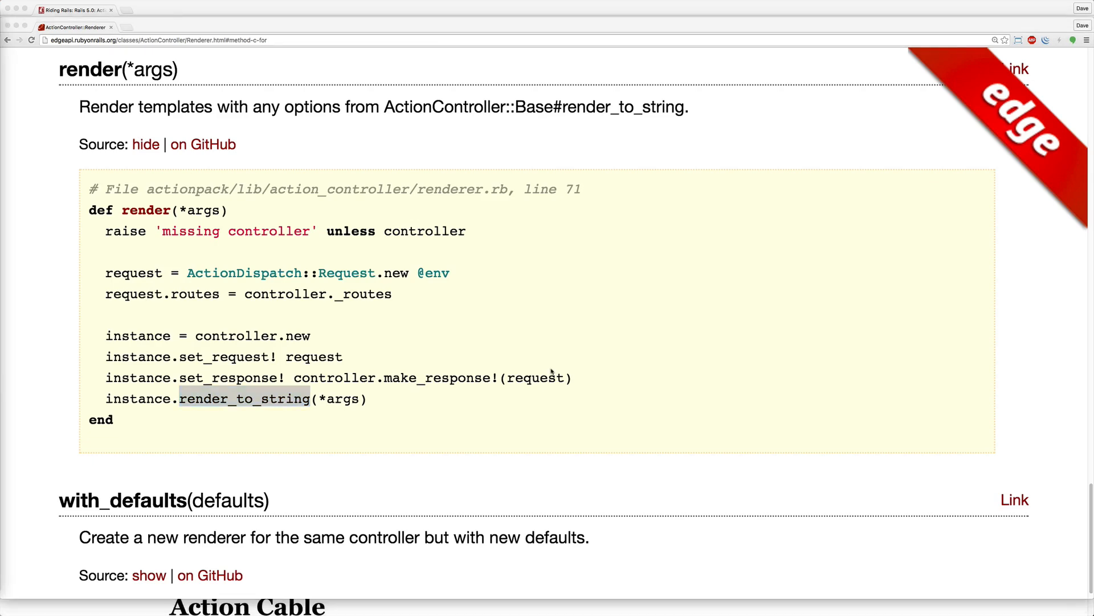
mouse_move(565, 354)
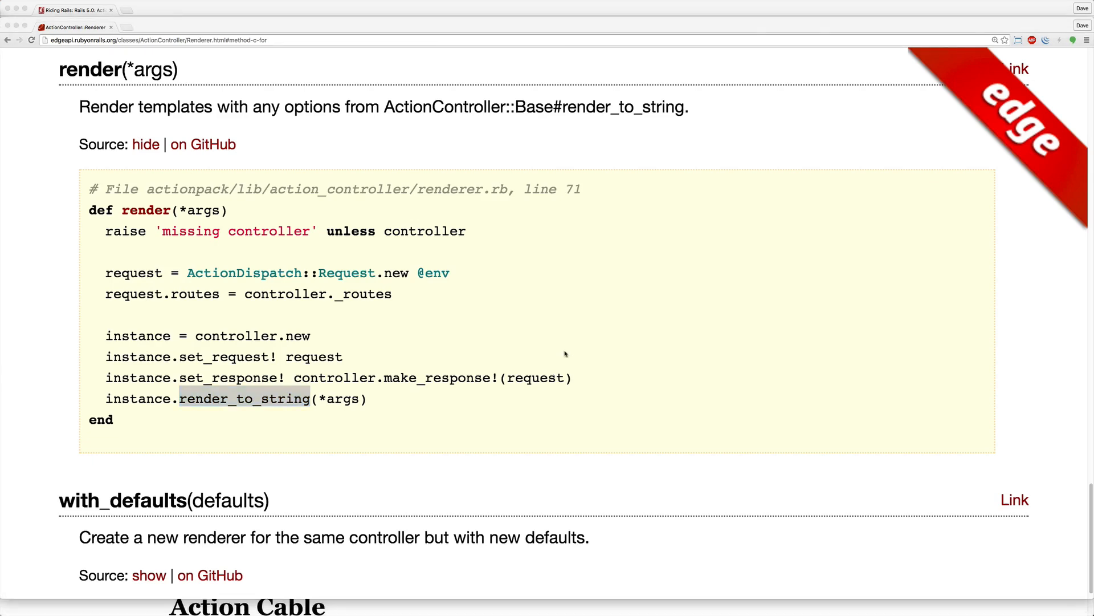